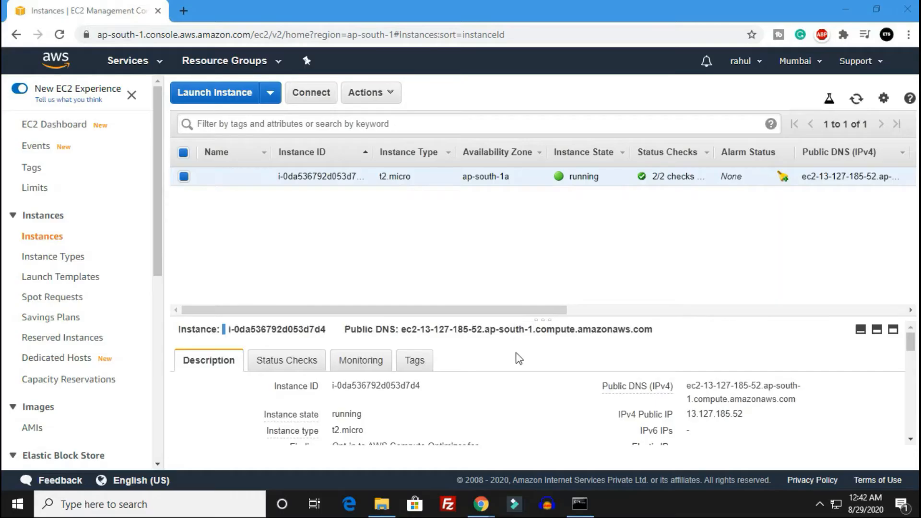
mouse_move(508, 328)
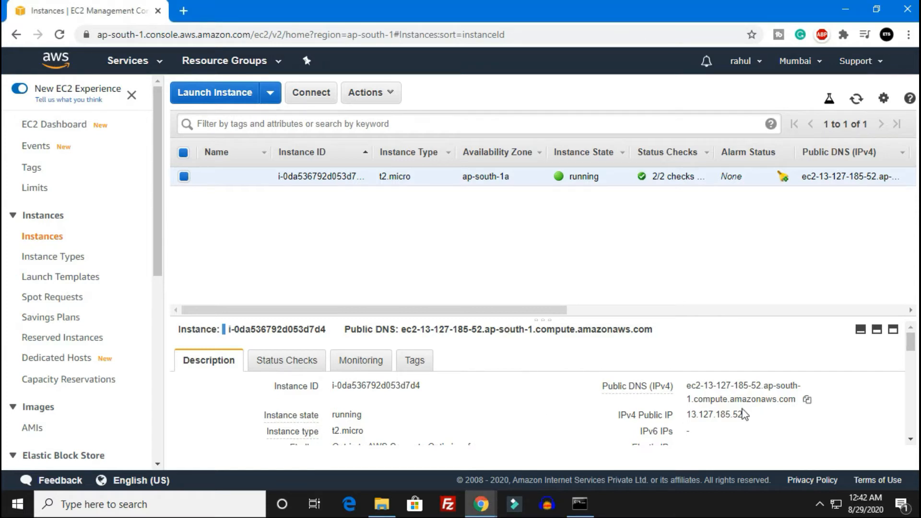
click(751, 417)
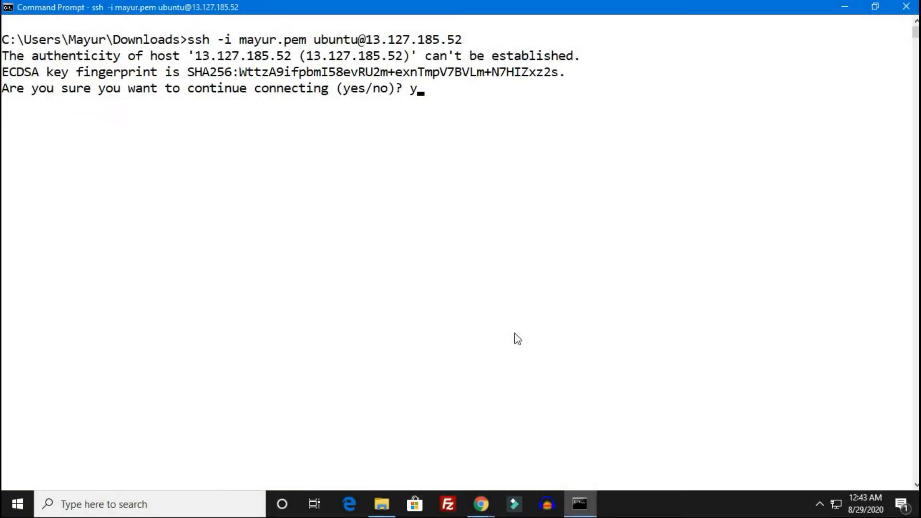
text(es)
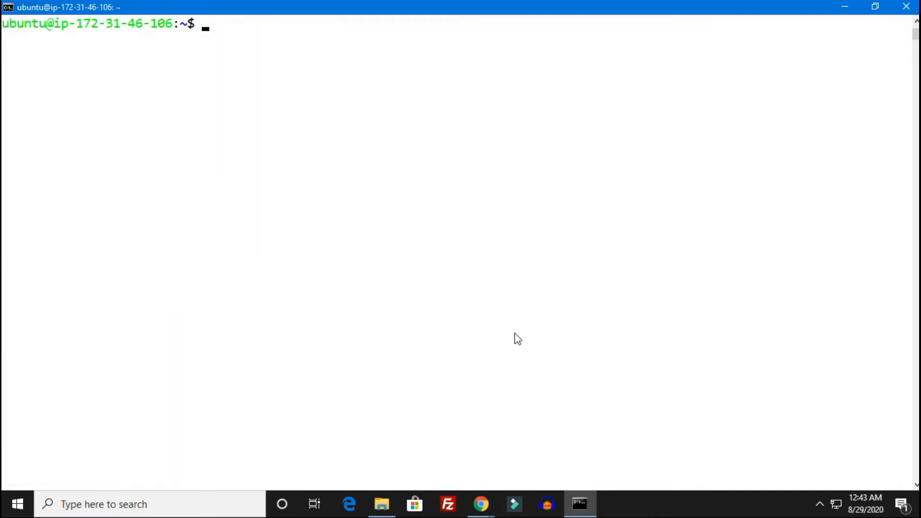
- Refresh the package lists with sudo apt update, then begin the next sudo command
text(s)
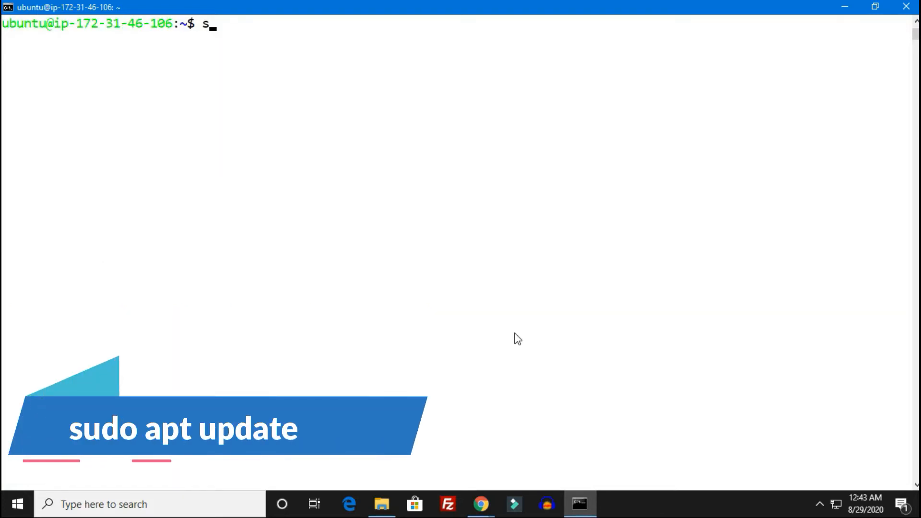
text(udo apt)
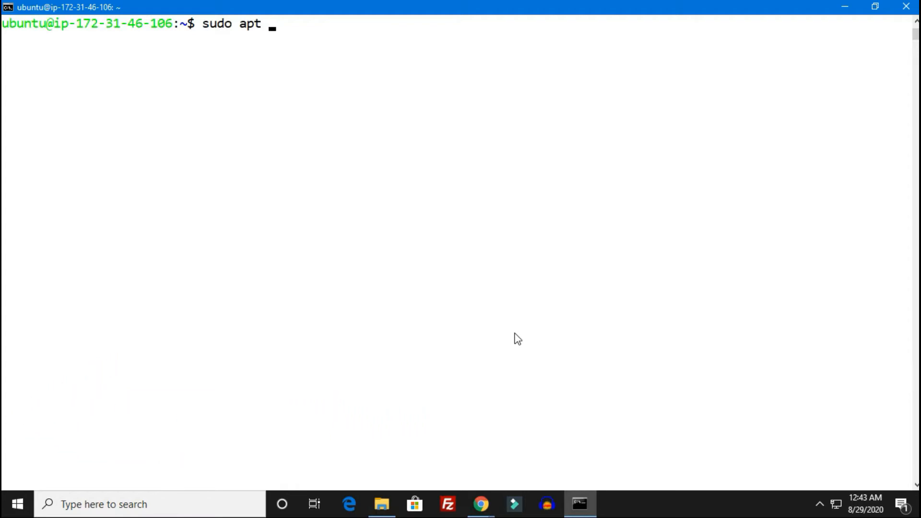
text(update)
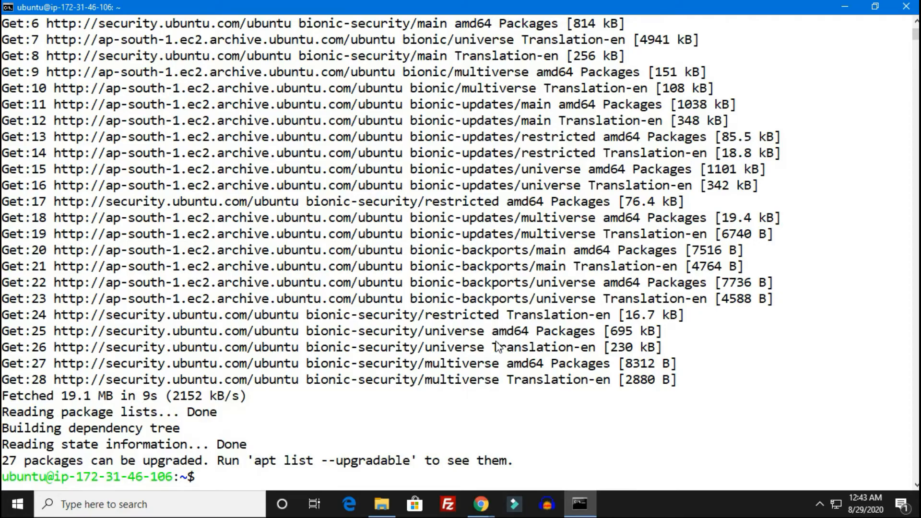
text(sudo apt i)
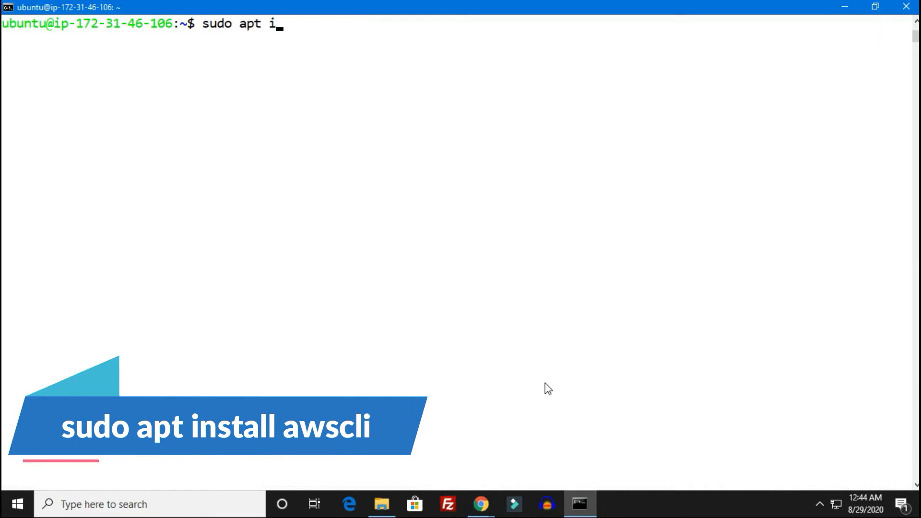
- Install awscli 1.18.69 with sudo apt install, confirming y, then start the aws version check
text(nstall)
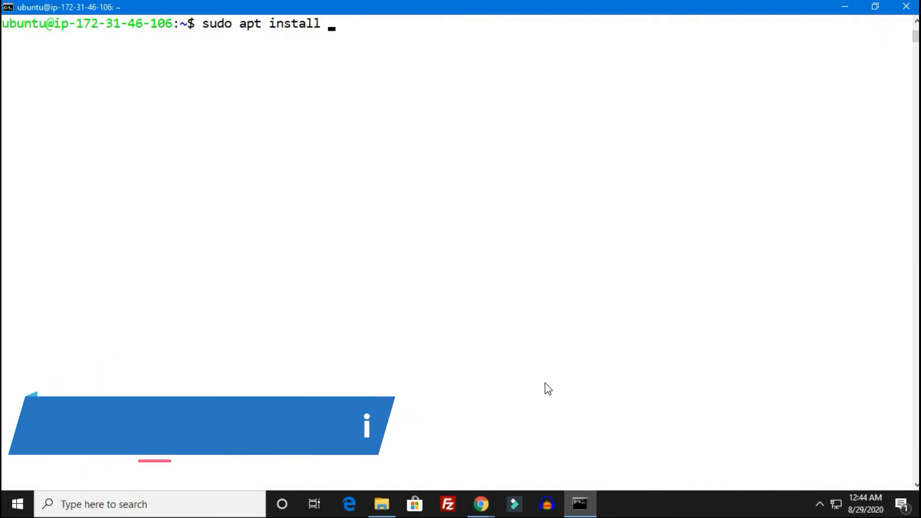
text(awscl)
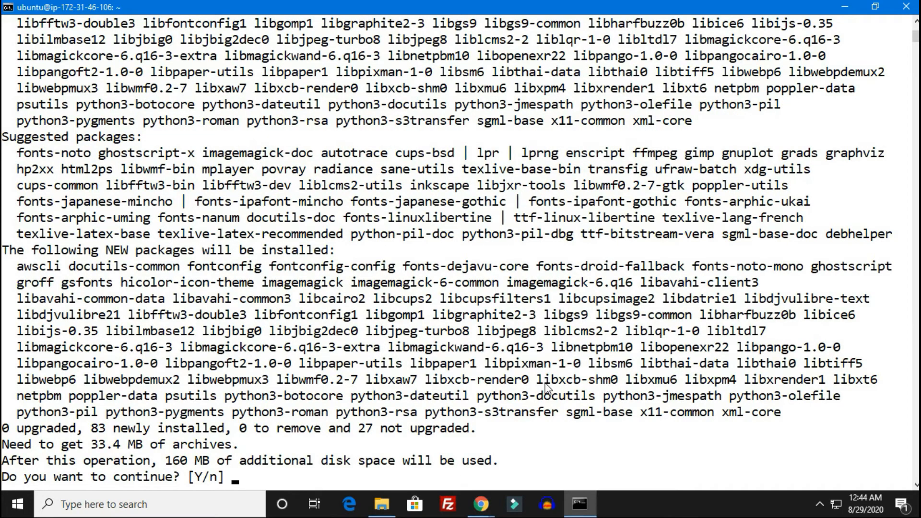
text(y)
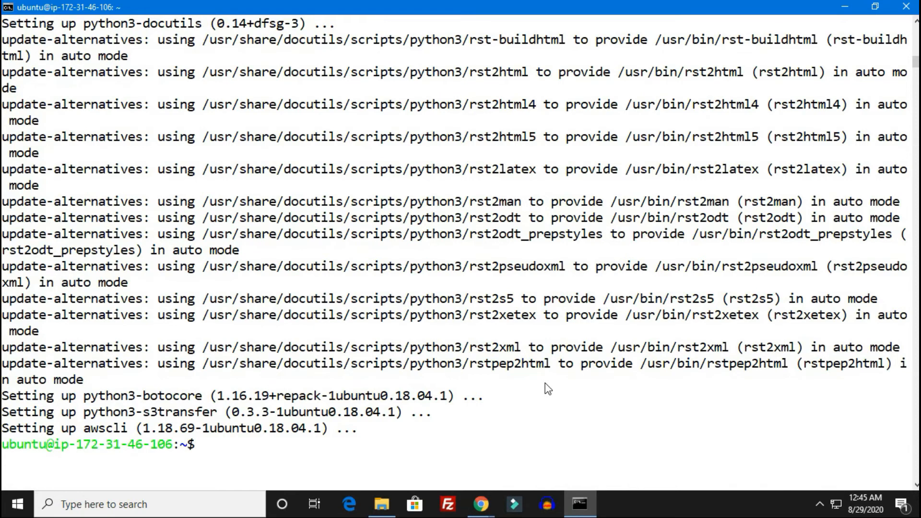
text(aws --version)
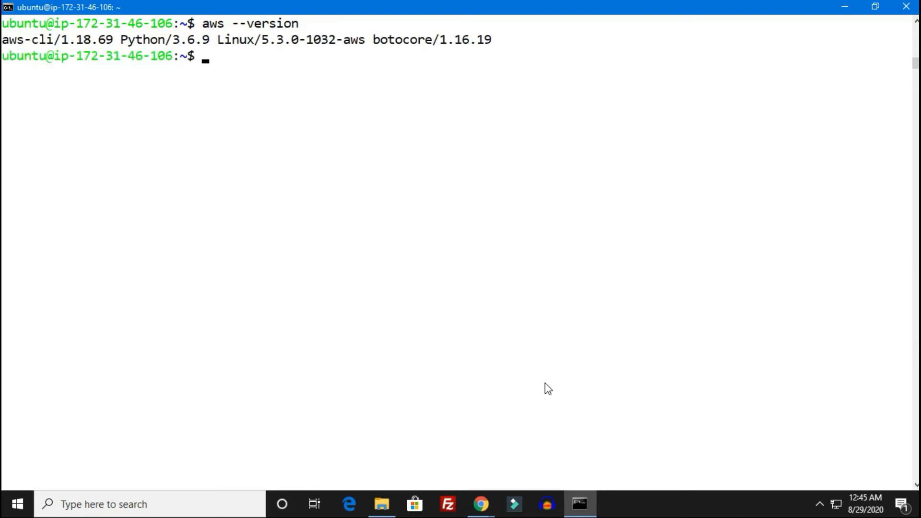
mouse_move(386, 29)
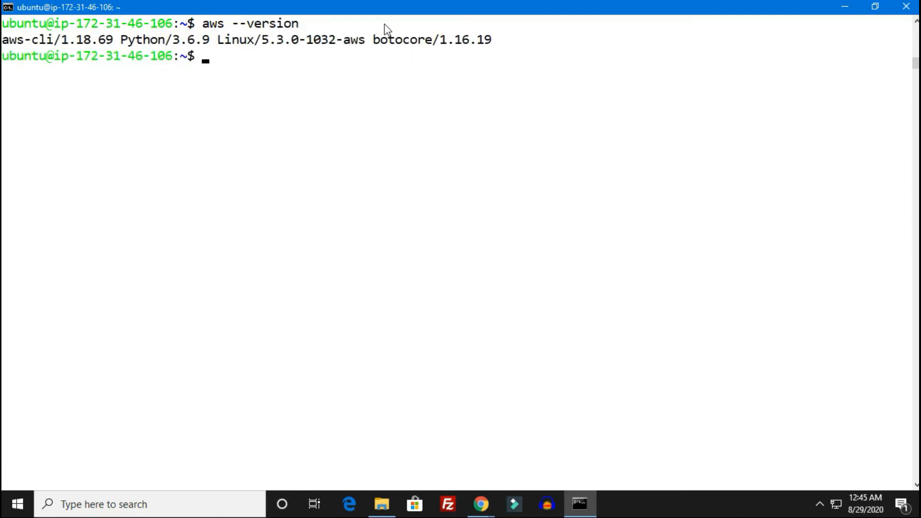